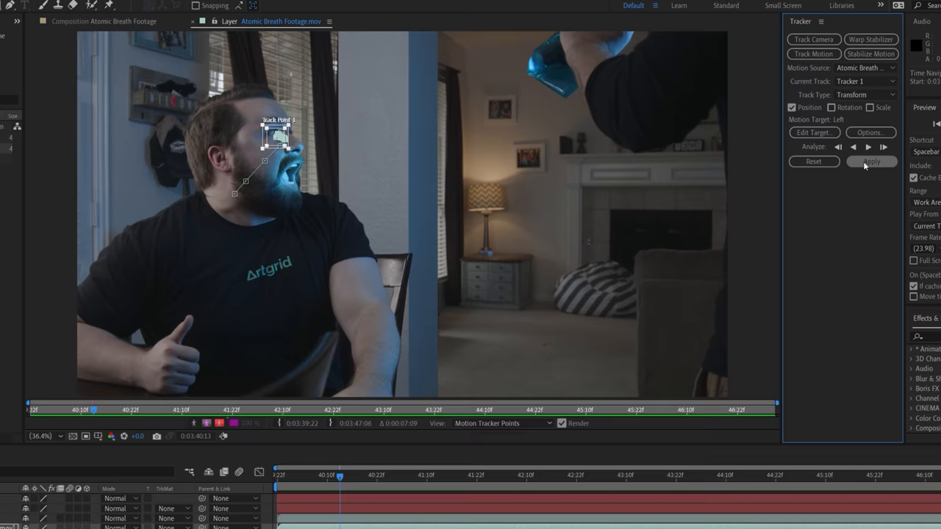
Track the eye point through the footage in the Tracker panel.
{"action": "left_click", "coordinate": [871, 161]}
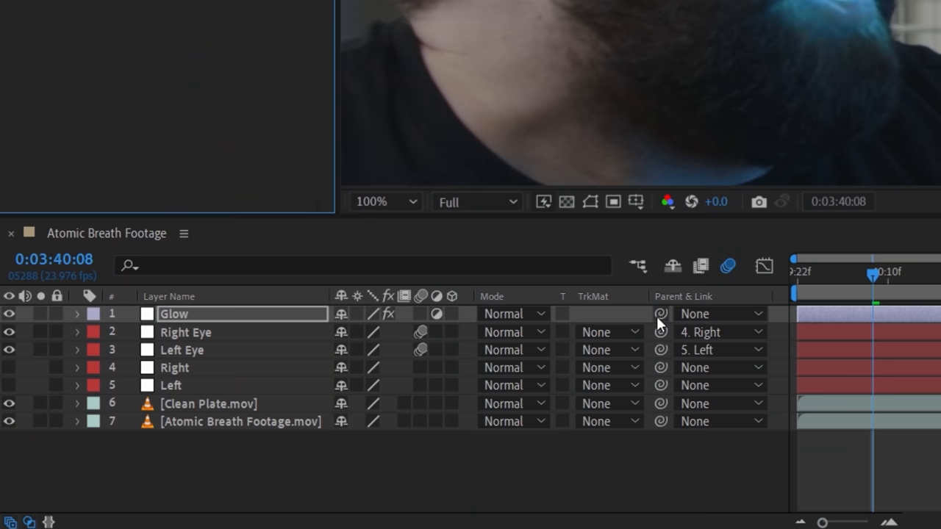
Begin tracking the man's open mouth for a Mouth null.
{"action": "left_click", "coordinate": [150, 8]}
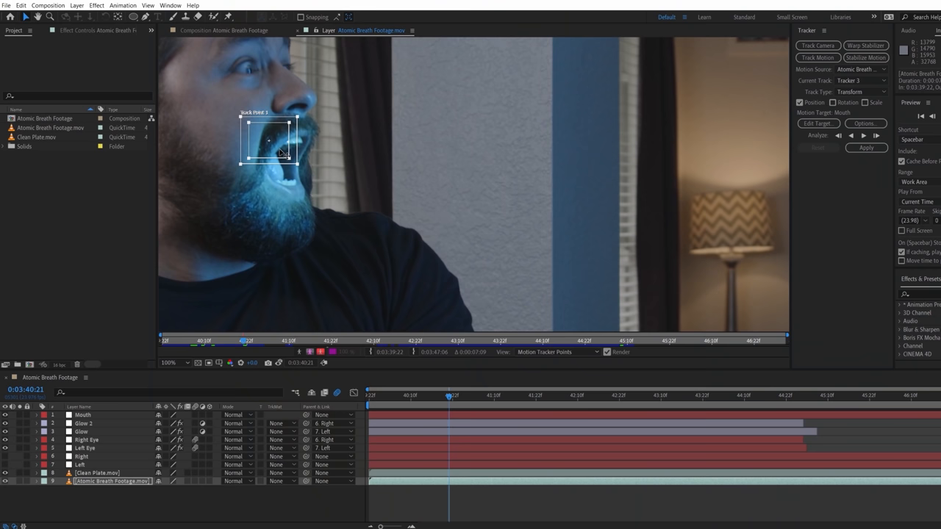
Set up the white Beam solid streaming from the man's mouth.
{"action": "left_click", "coordinate": [864, 135]}
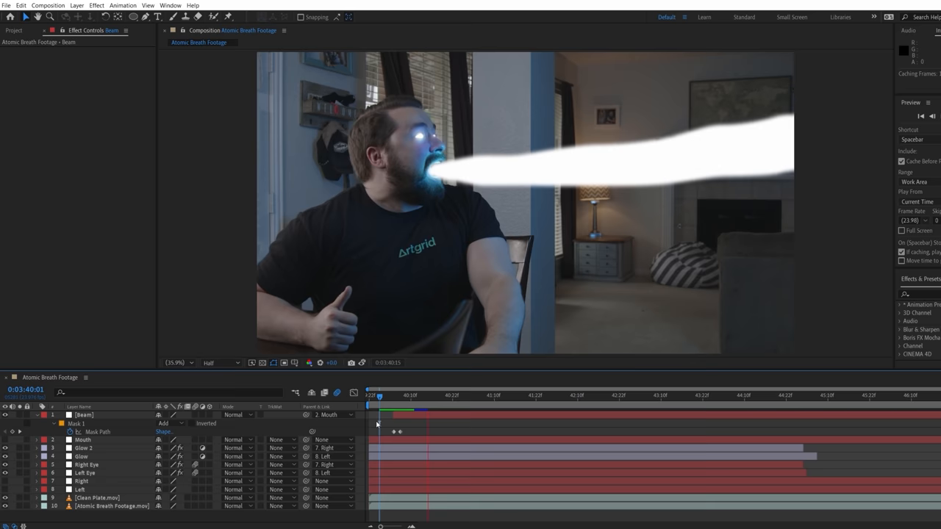
Apply Fractal Noise to Beam and animate Offset Turbulence with expression value[0]+time*3000.
{"action": "left_click", "coordinate": [97, 6]}
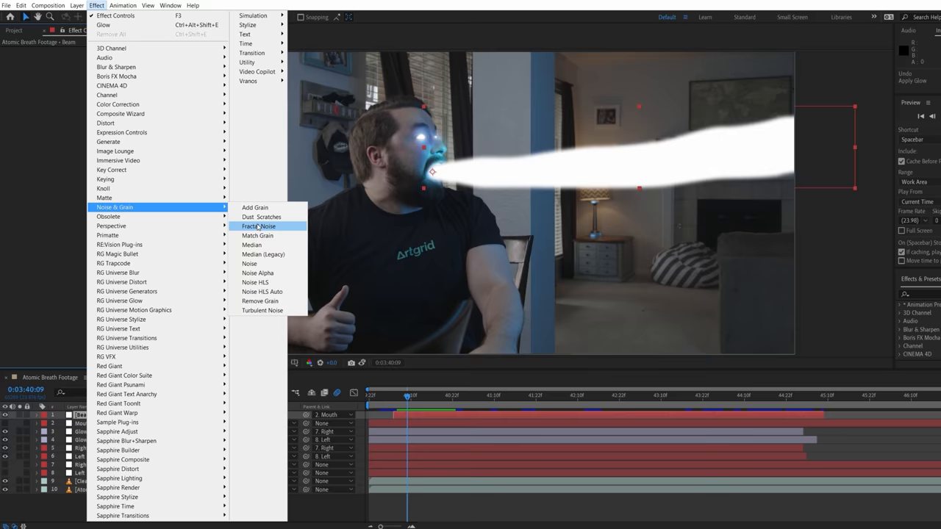
{"action": "left_click", "coordinate": [259, 226]}
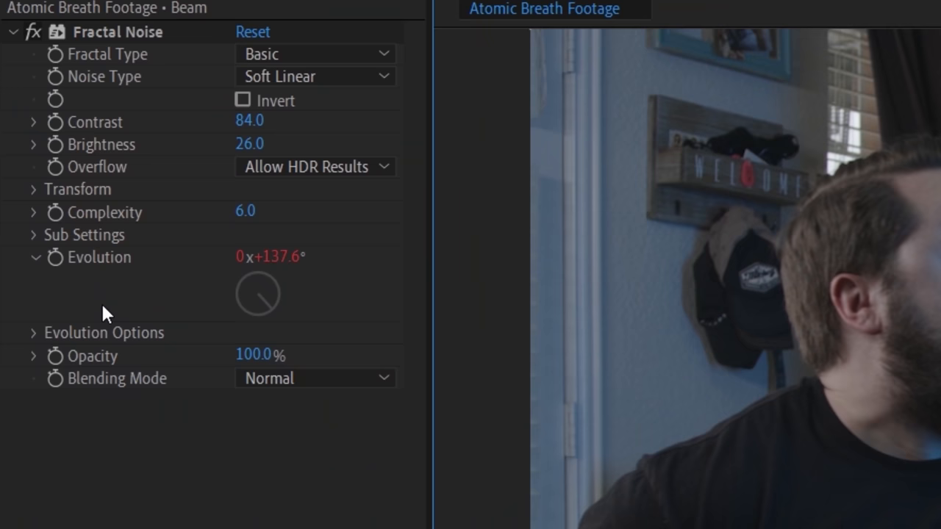
{"action": "left_click", "coordinate": [32, 188]}
{"action": "type", "text": "["}
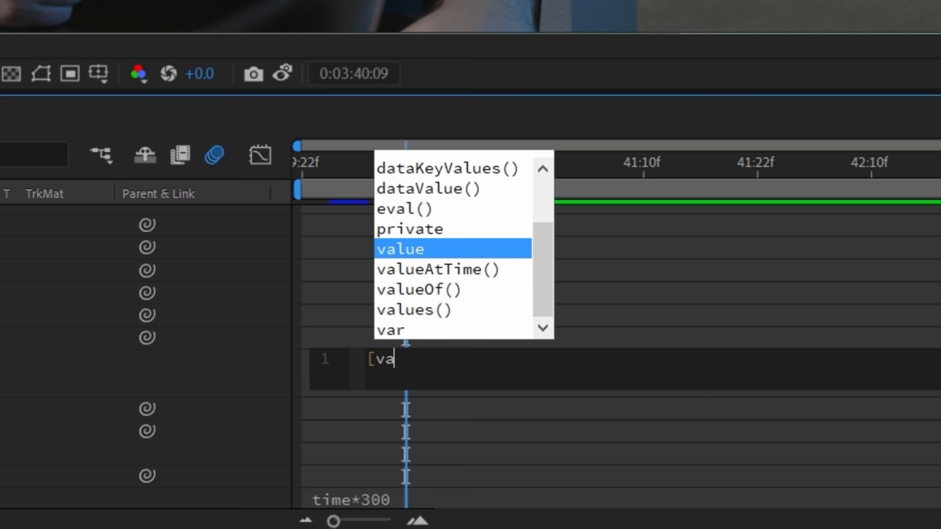
{"action": "type", "text": "value[0]+time*3000,value[1]]"}
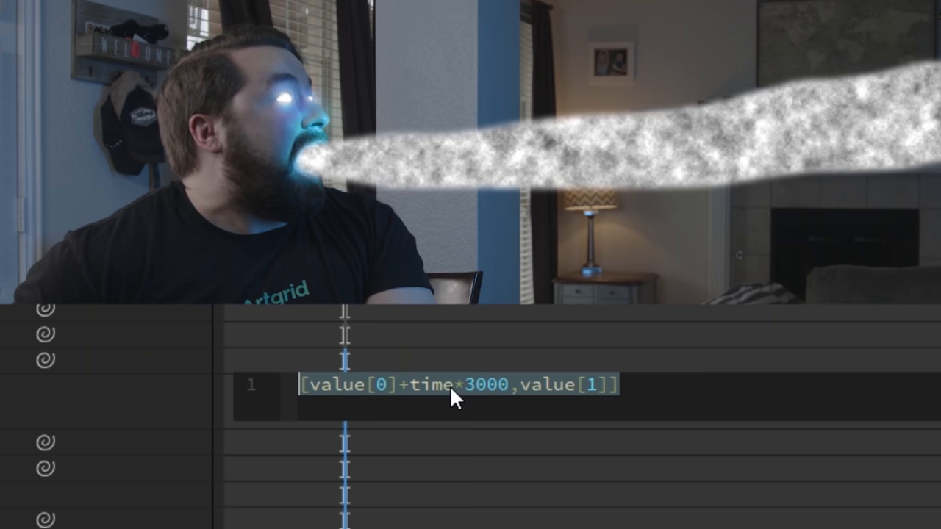
{"action": "left_click", "coordinate": [116, 6]}
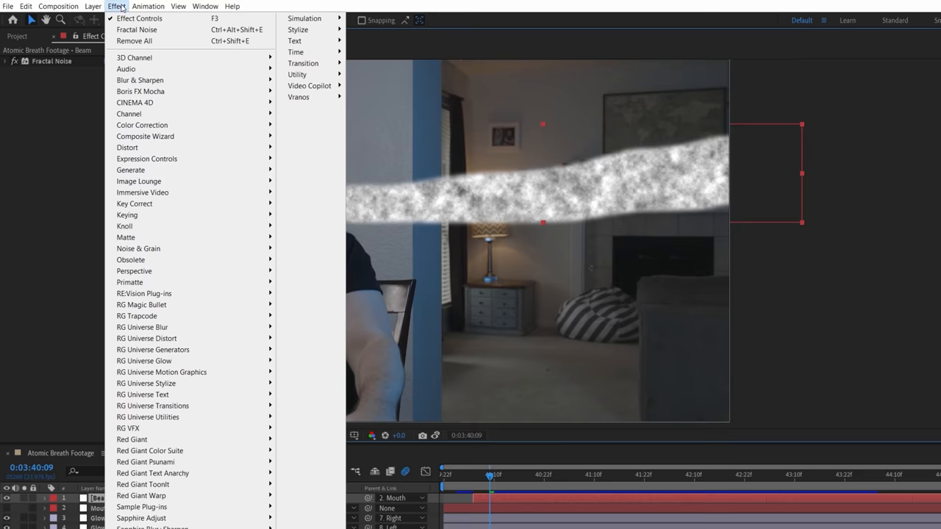